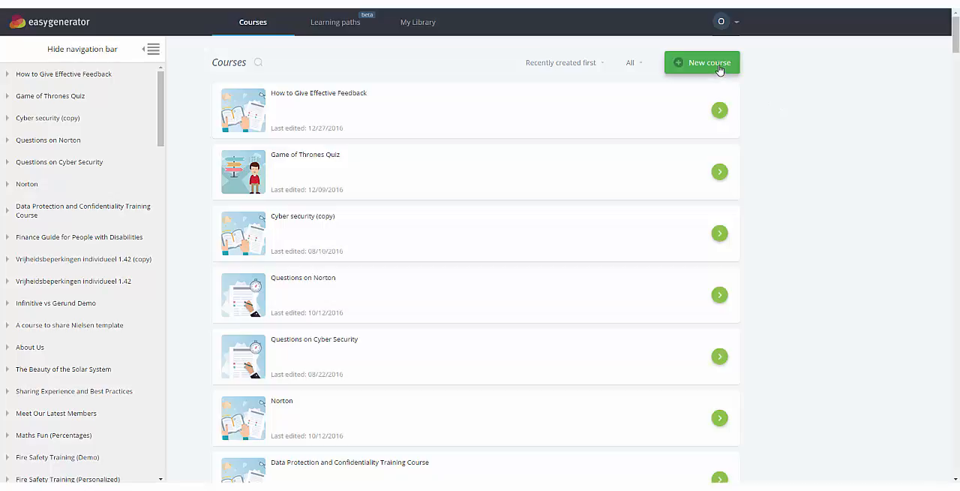
Step: Start a new course from scratch
click(703, 62)
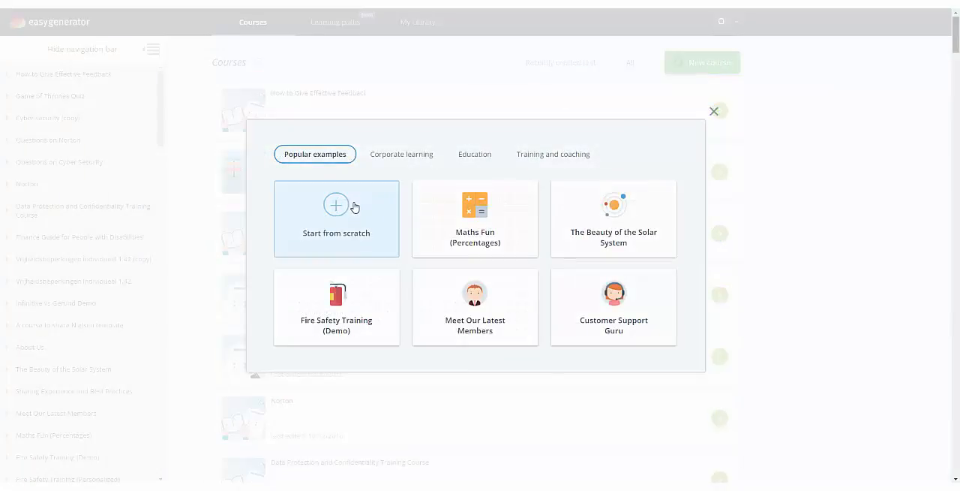
click(336, 218)
text(T)
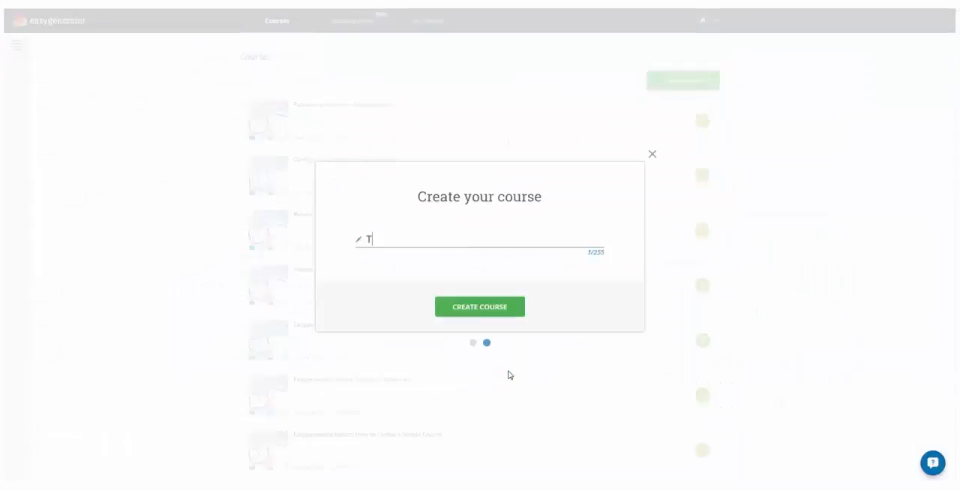
Step: Create the course titled 'Test'
click(480, 306)
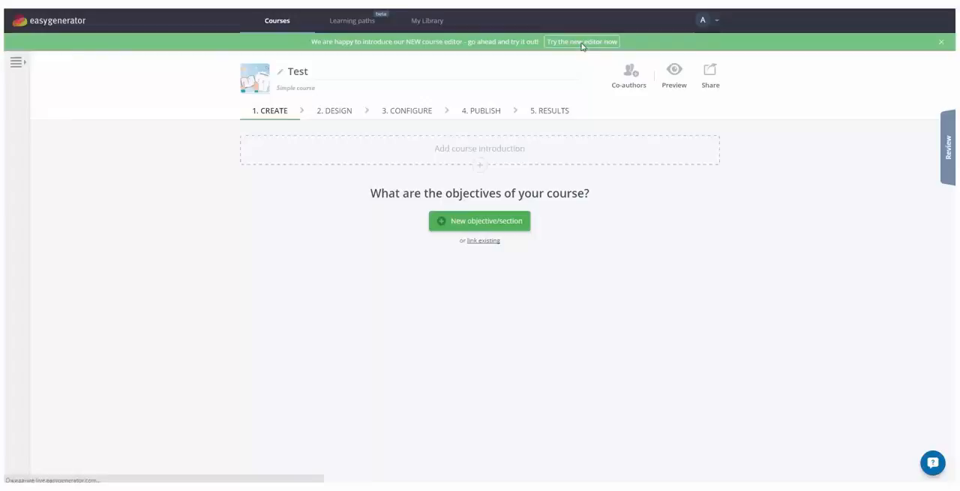
Step: Switch to the new course editor
click(582, 41)
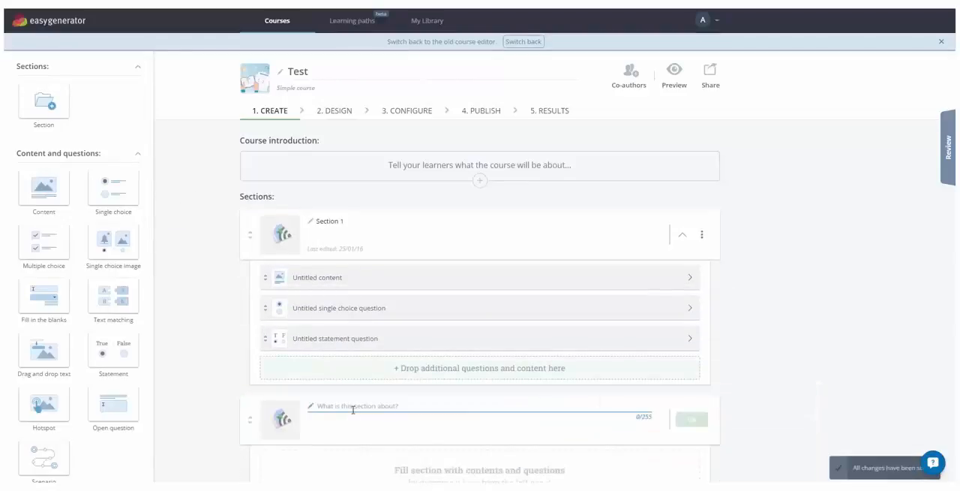
Step: Title the second section 'Section 2' and add a content item to it
text(Section 2)
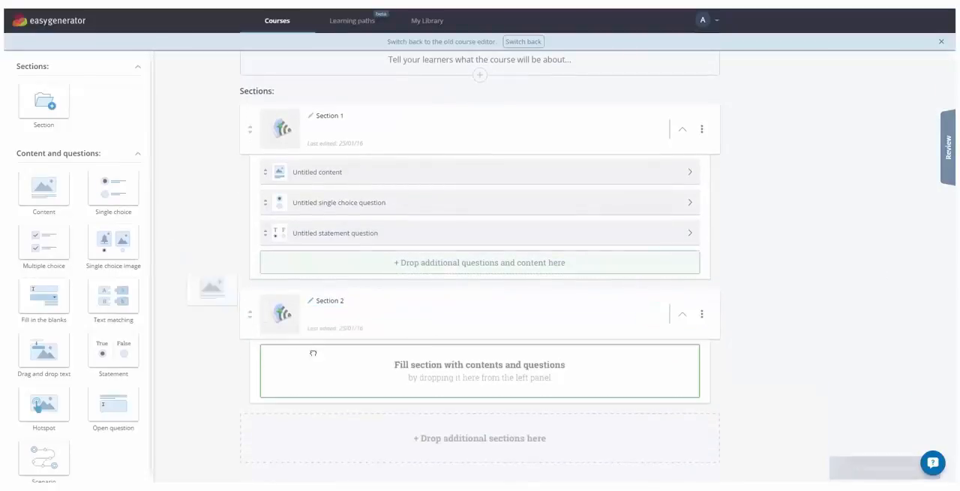
drag(44, 188, 479, 370)
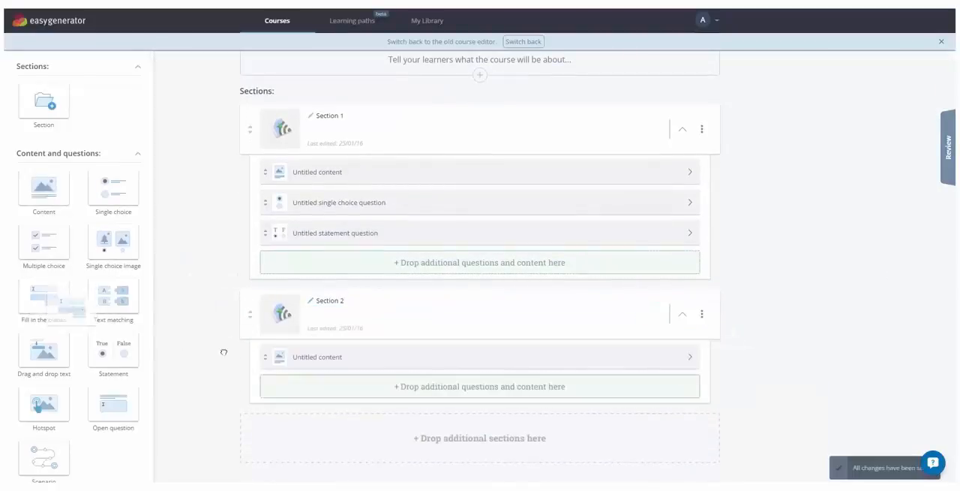